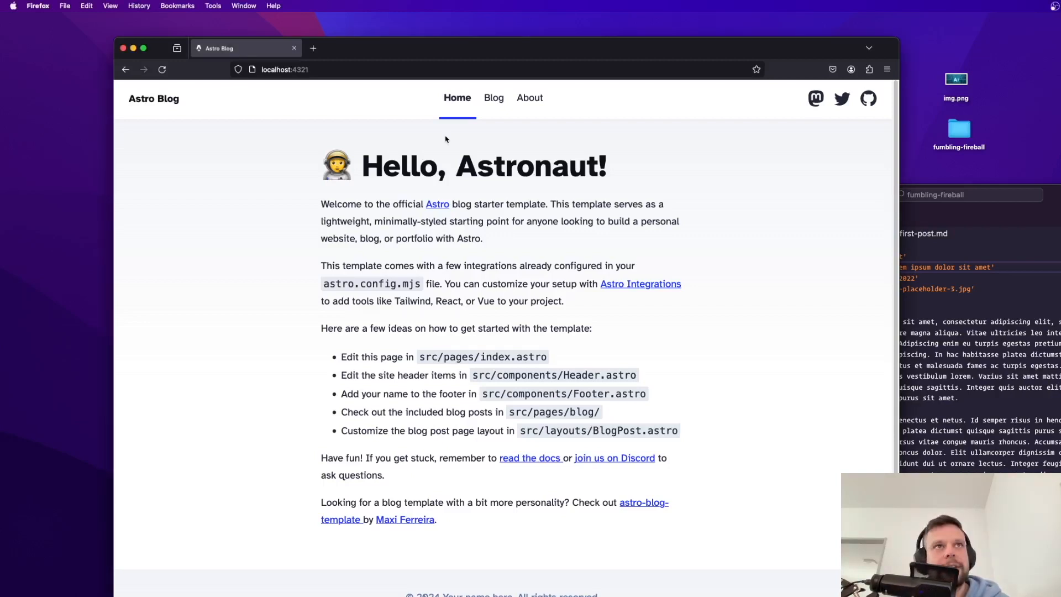
pyautogui.moveTo(434, 212)
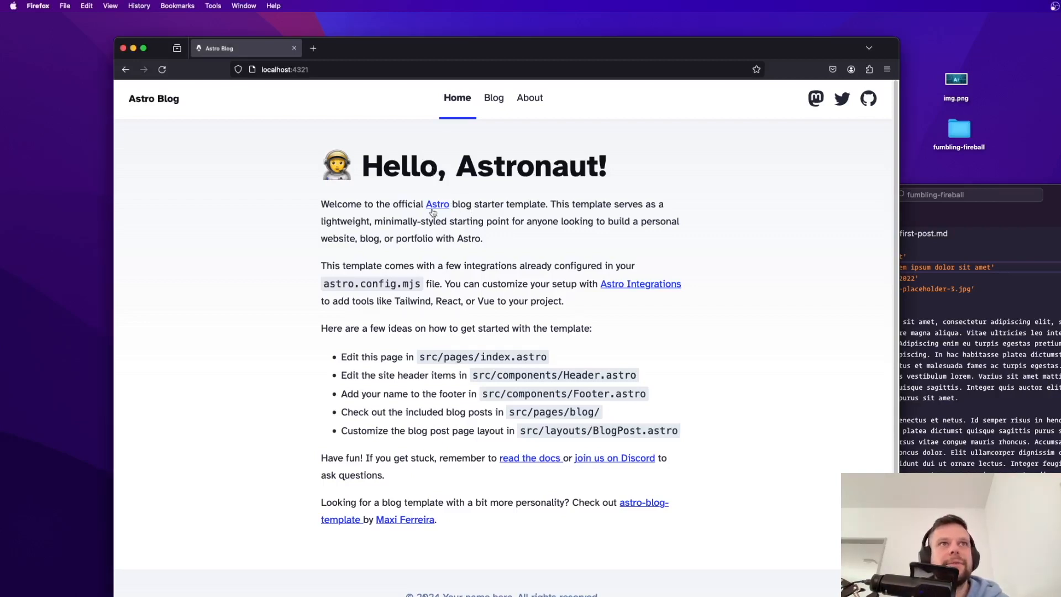
pyautogui.moveTo(550, 223)
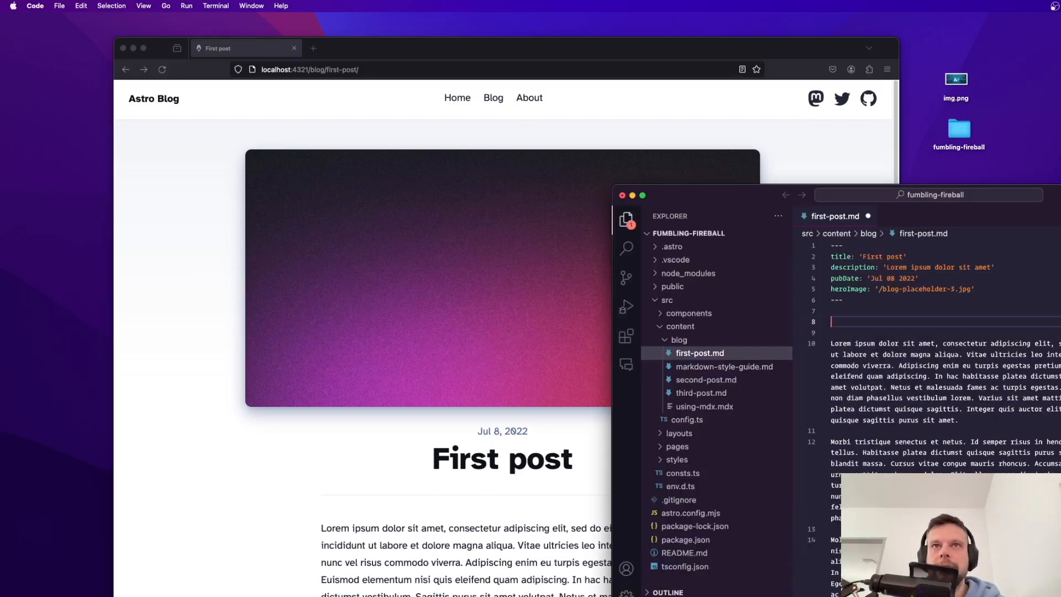
# Remove the blank line below the front matter in first-post.md and save it.
pyautogui.write('Hello')
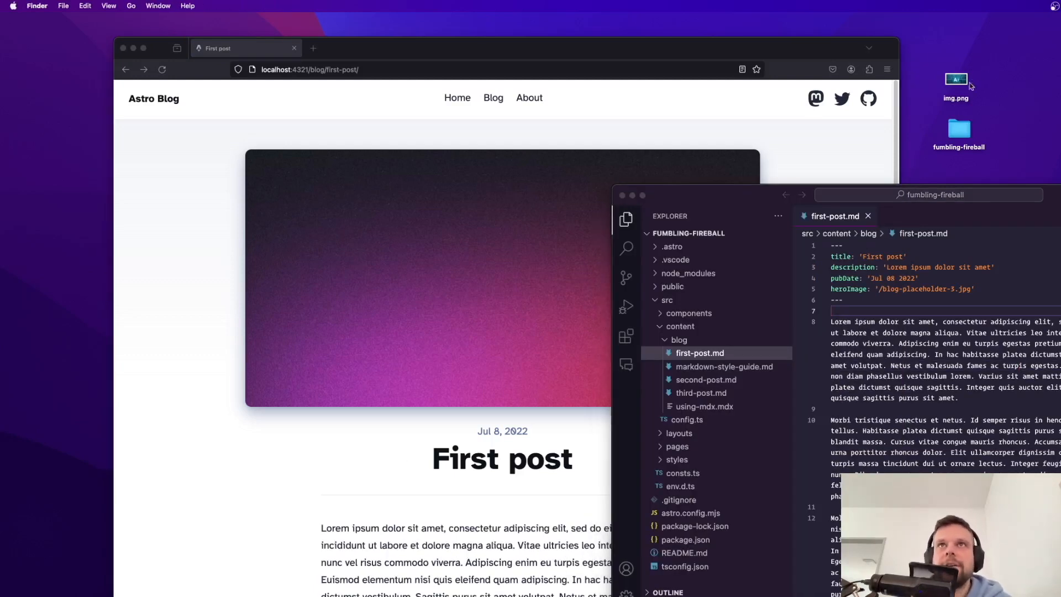
# Show Get Info for the desktop img.png, revealing its 612 KB size.
pyautogui.click(956, 79)
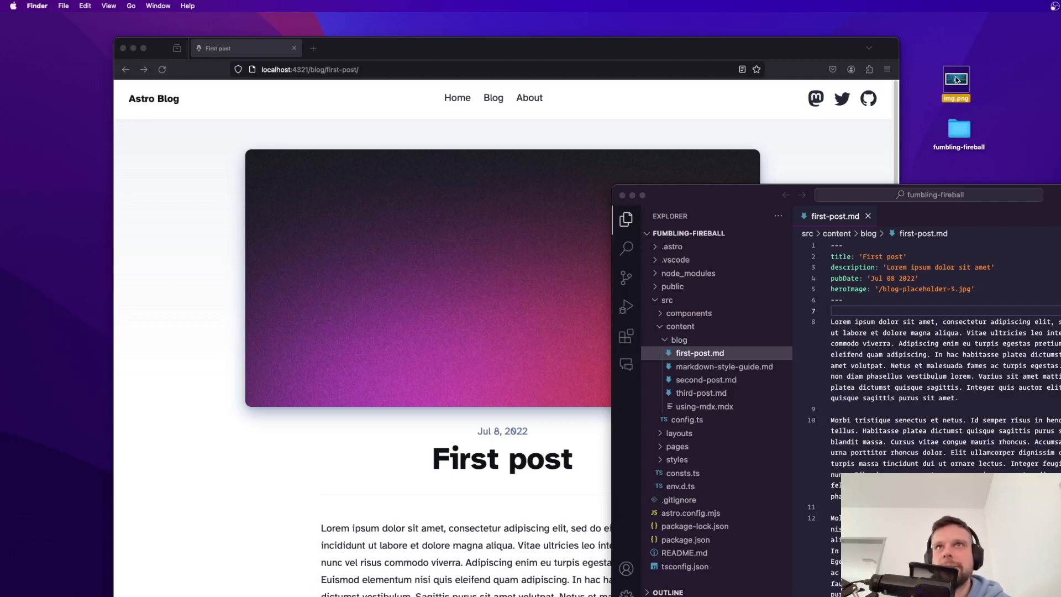
pyautogui.click(956, 82)
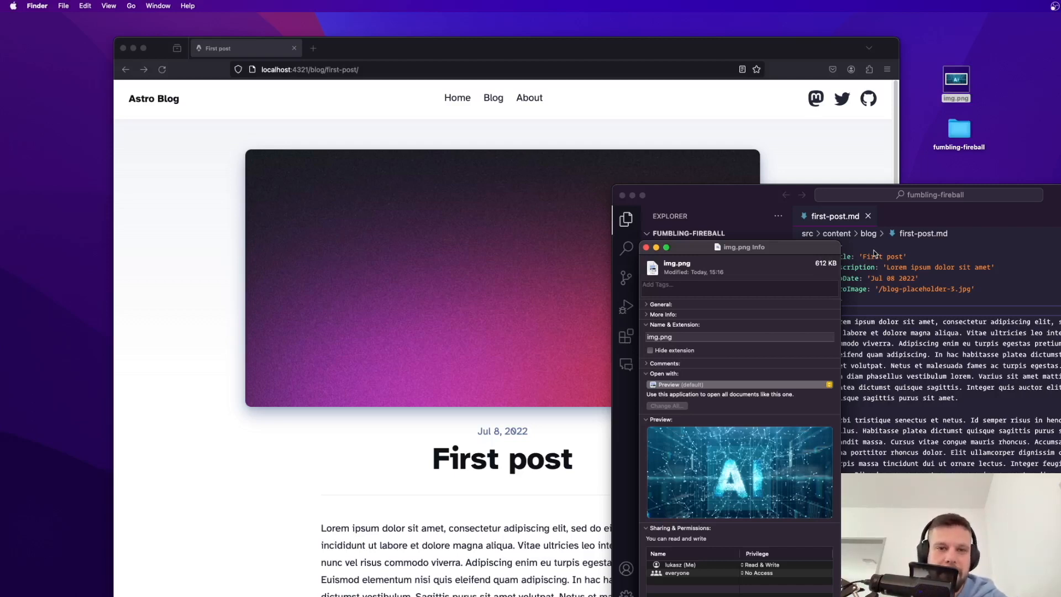
pyautogui.moveTo(690, 311)
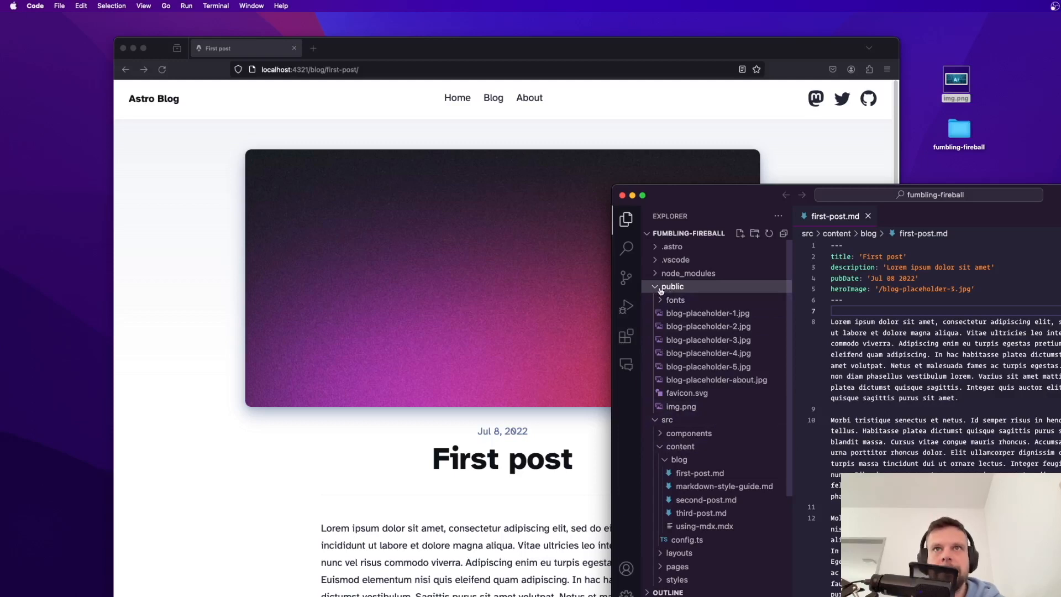
# Collapse the public folder and add ![my image](./img.png) on line 10 of first-post.md.
pyautogui.click(672, 285)
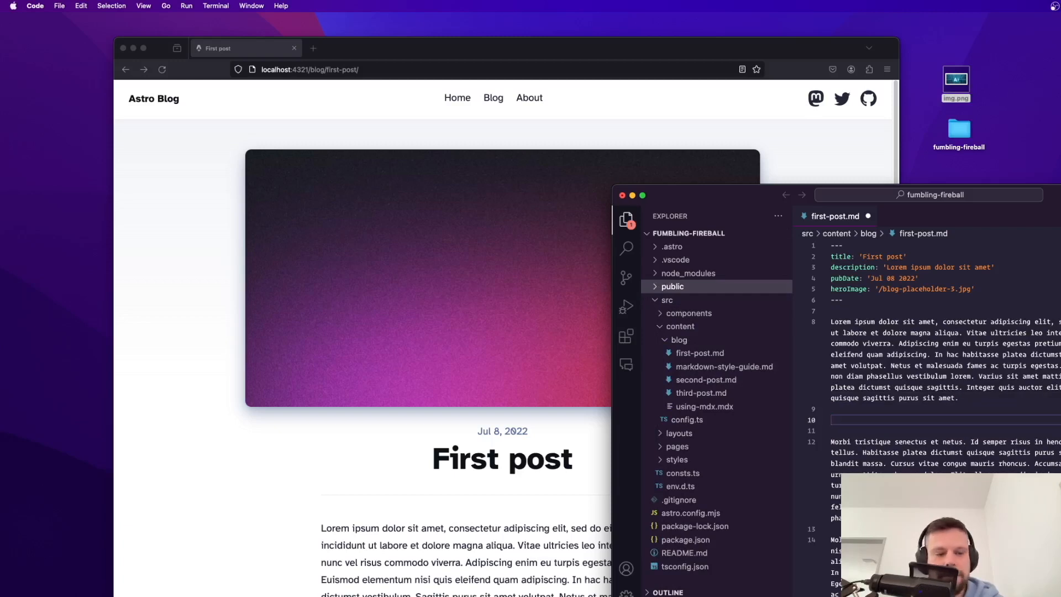
pyautogui.write('!')
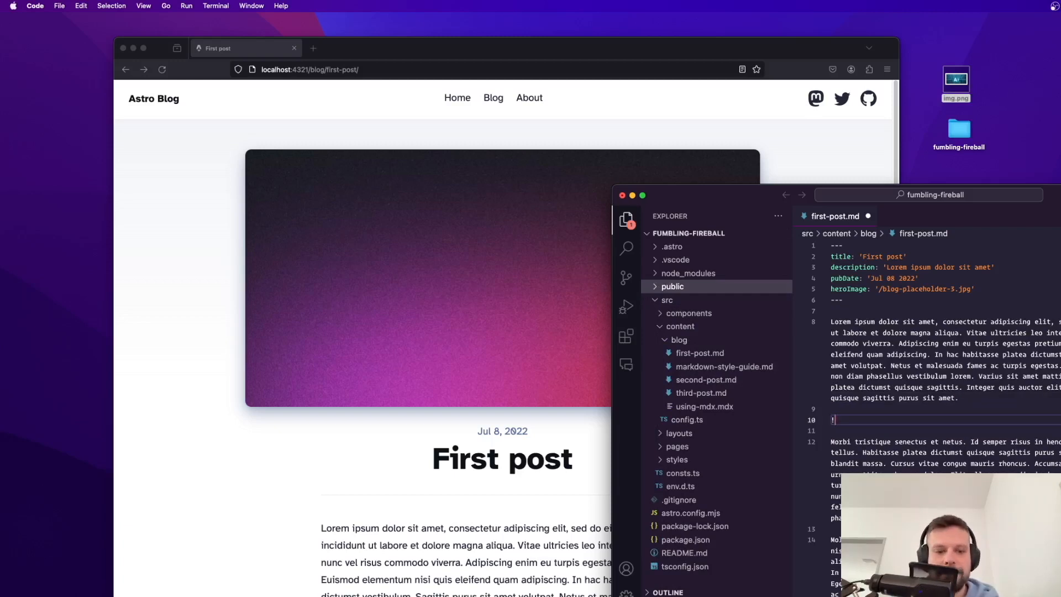
pyautogui.write('[]')
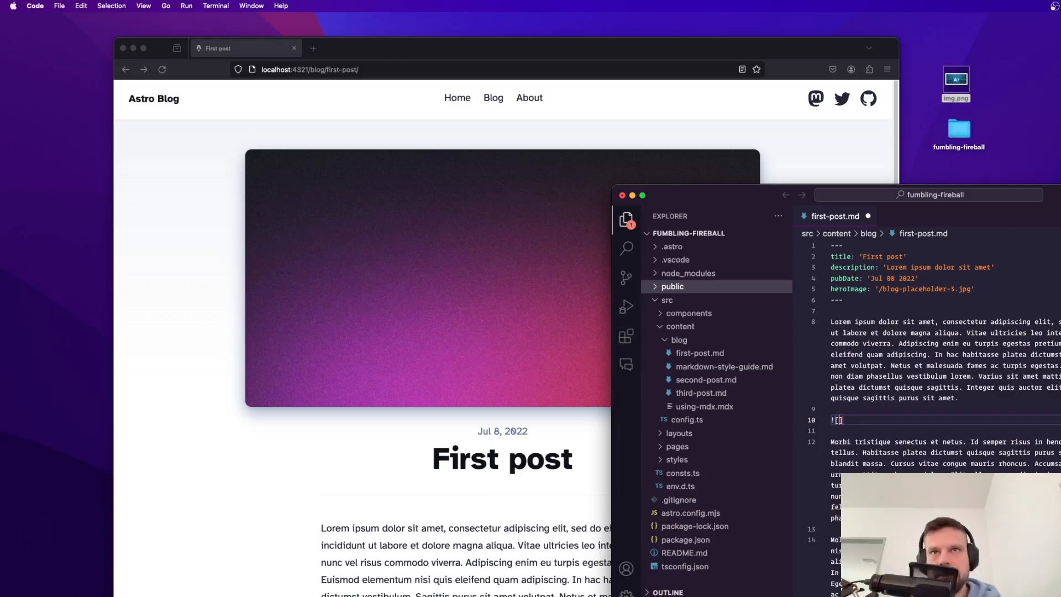
pyautogui.write('my image')
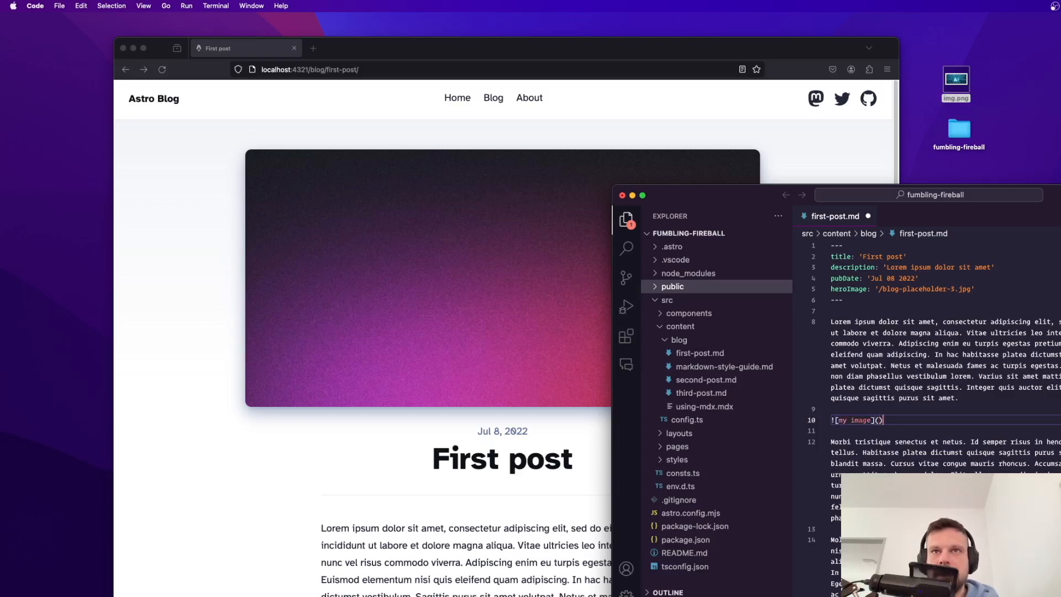
pyautogui.write('./')
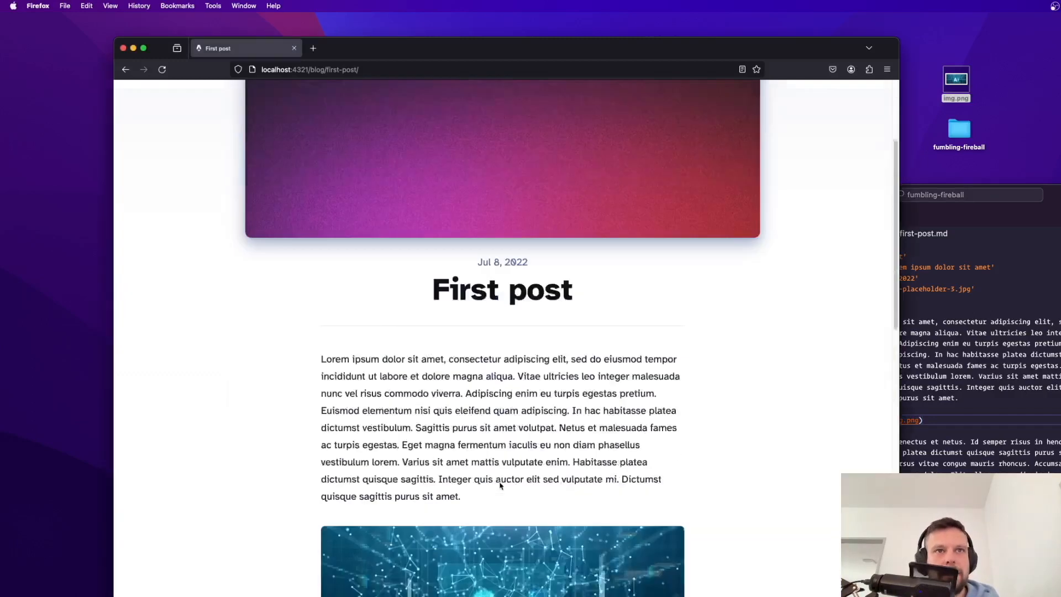
# Scroll down the First post page in Firefox to view the embedded AI image.
pyautogui.scroll(-3)
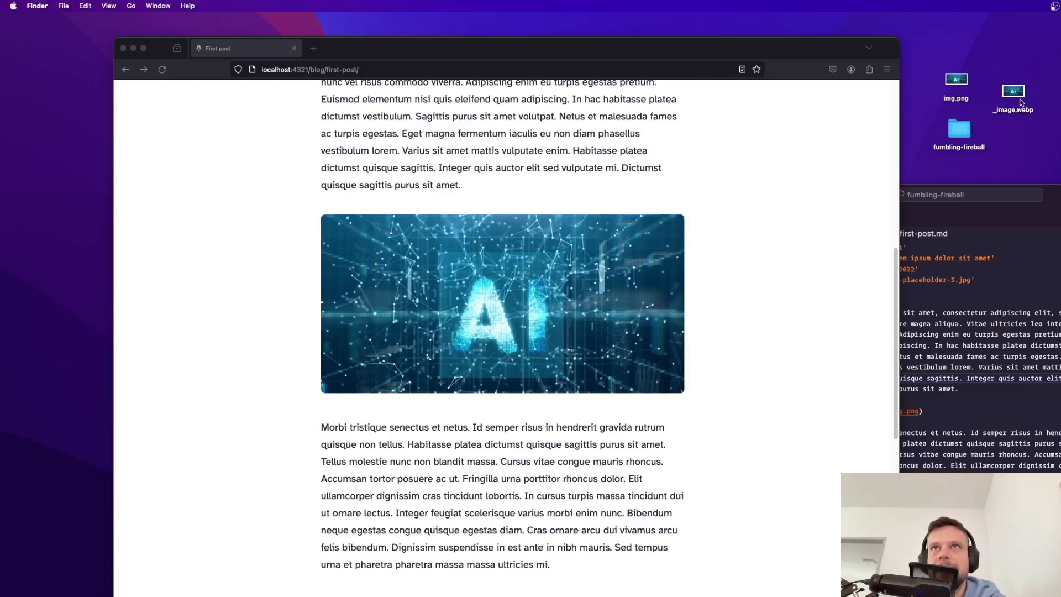
# Read the 42 KB size of _image.webp in its Get Info window, then close it.
pyautogui.rightClick(1013, 90)
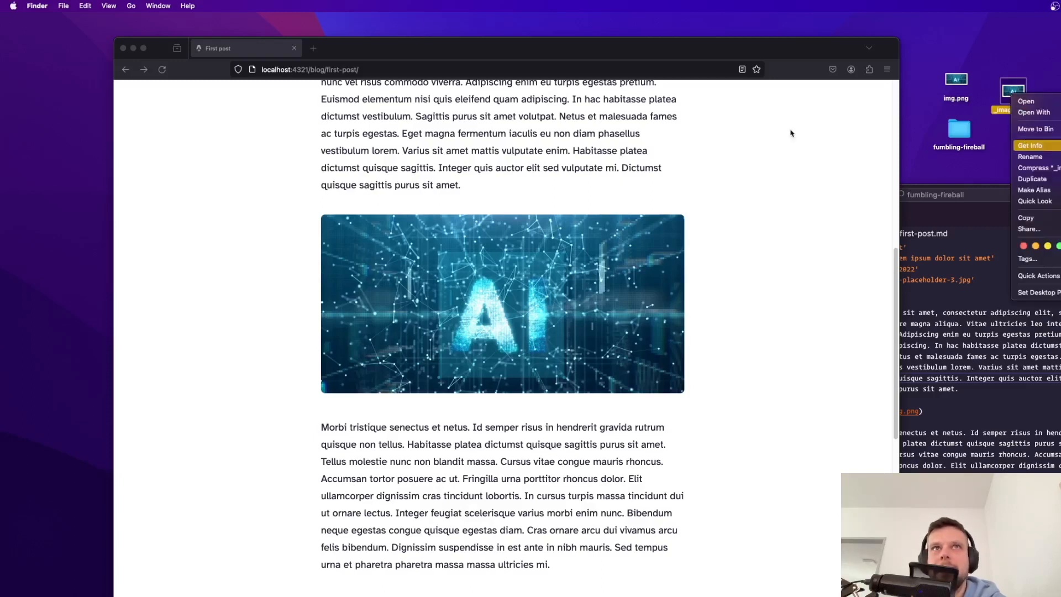
pyautogui.click(1029, 145)
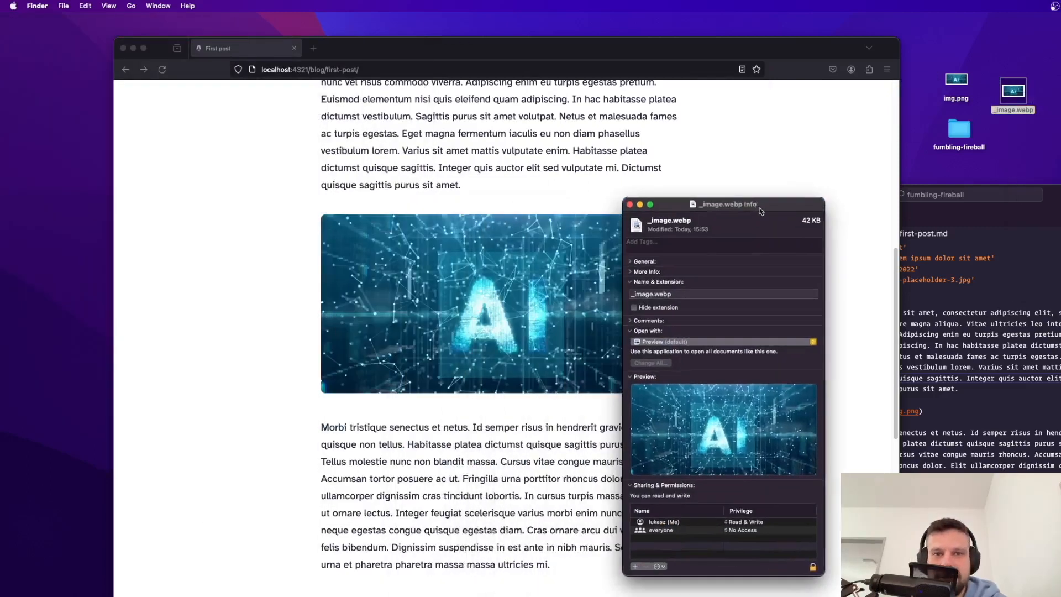
pyautogui.moveTo(678, 220)
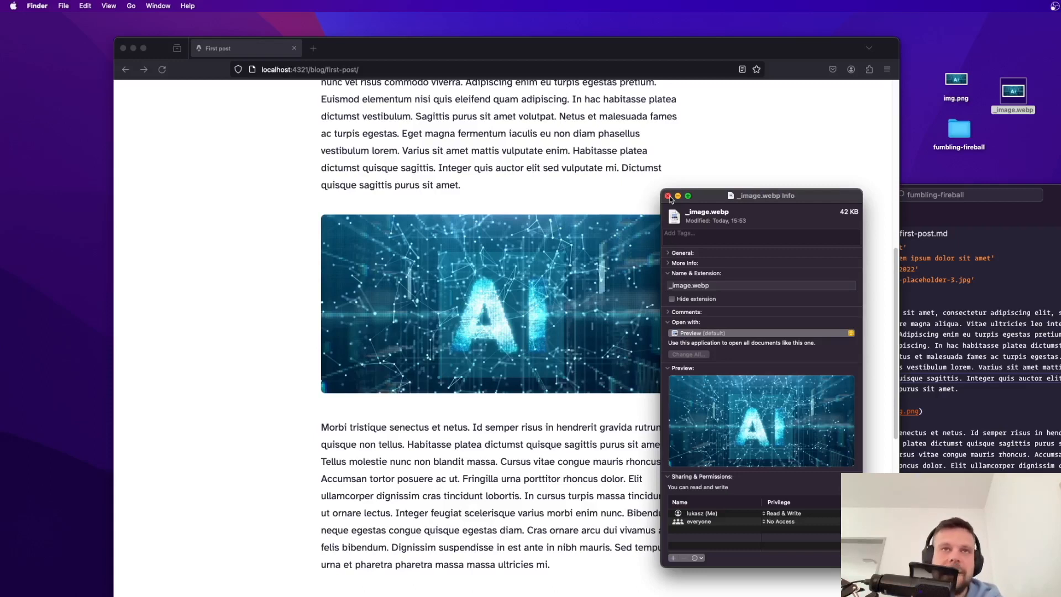
pyautogui.click(670, 196)
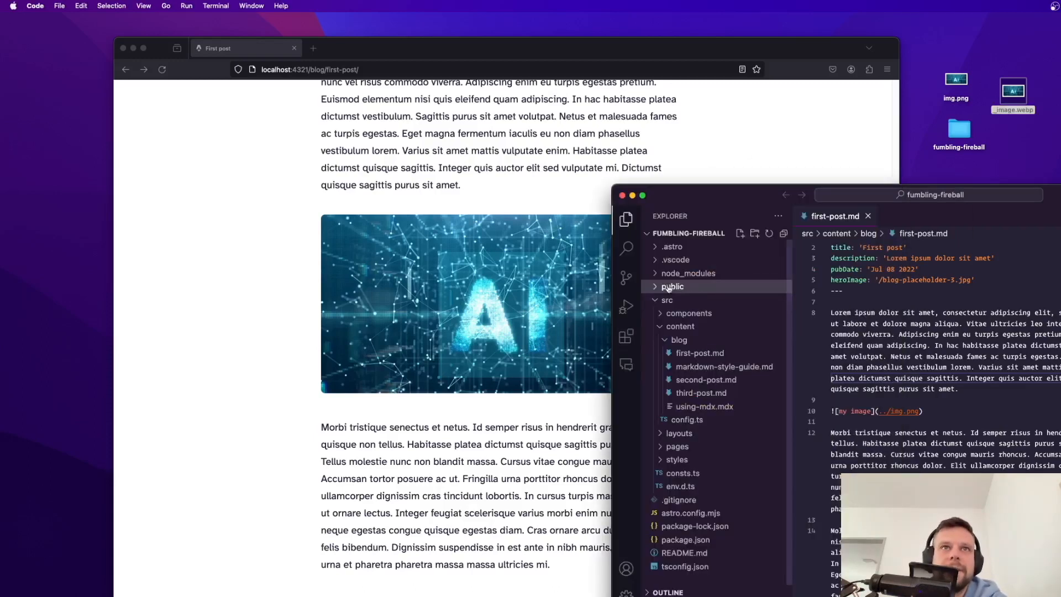